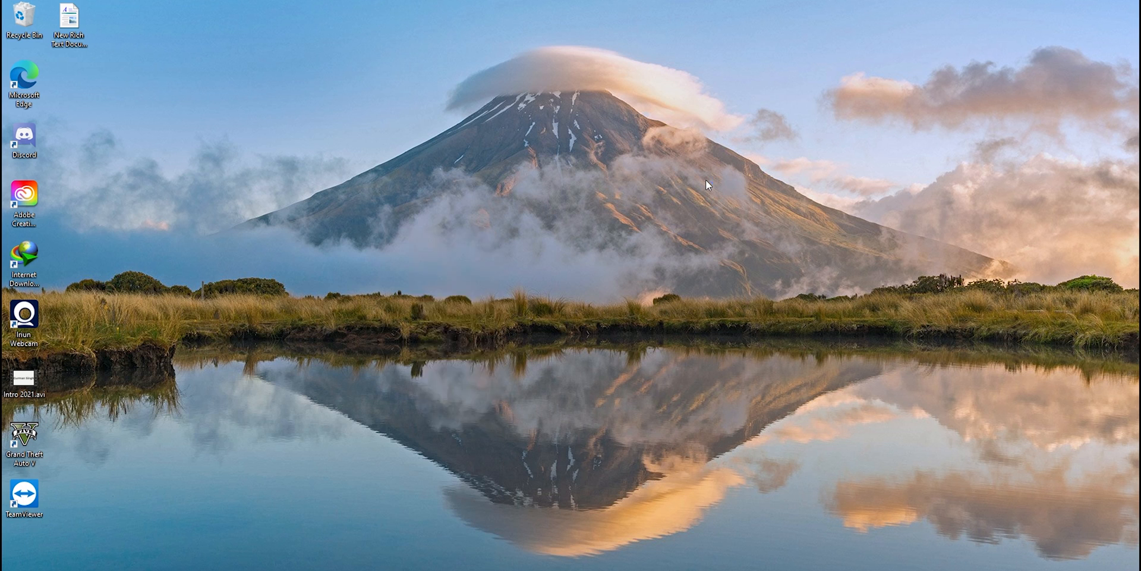
# Launch the Iriun Webcam PC client from its desktop shortcut
pyautogui.doubleClick(24, 317)
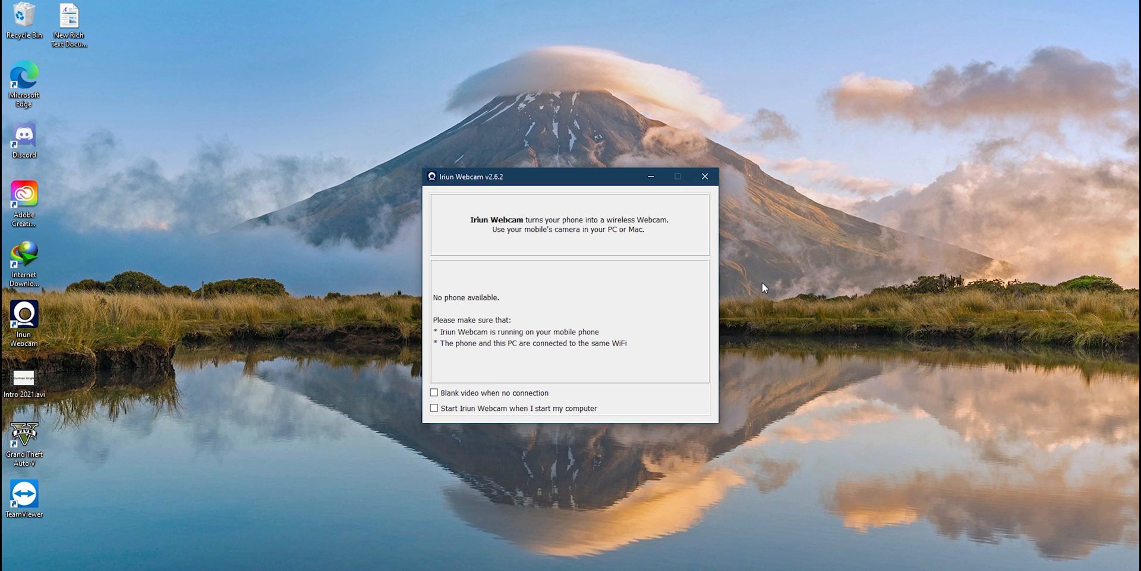